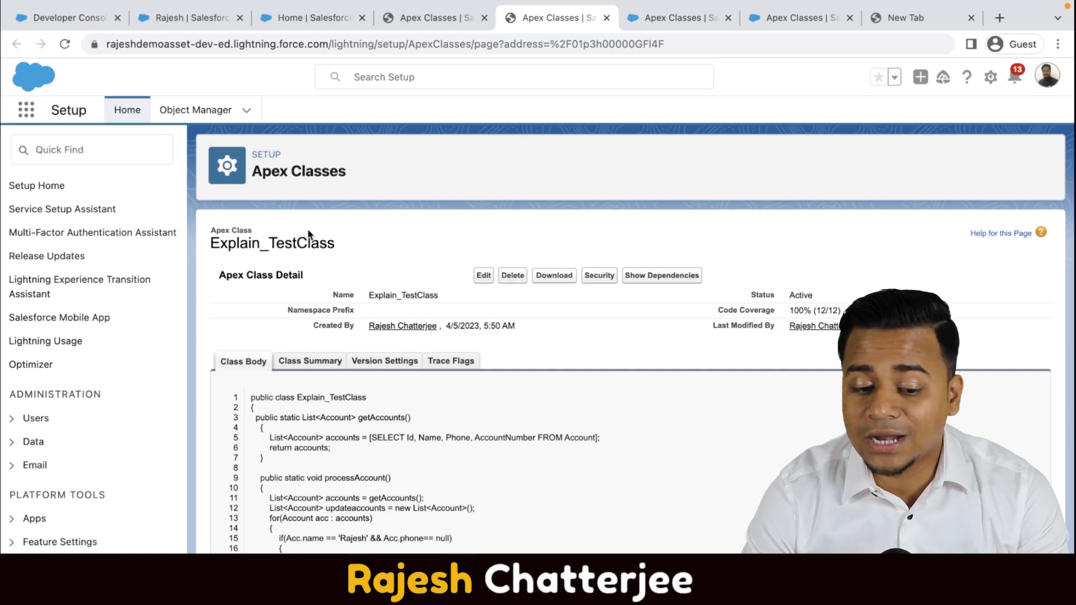
From the Apex Classes list, run all Apex tests in the organization
scroll("down", 3)
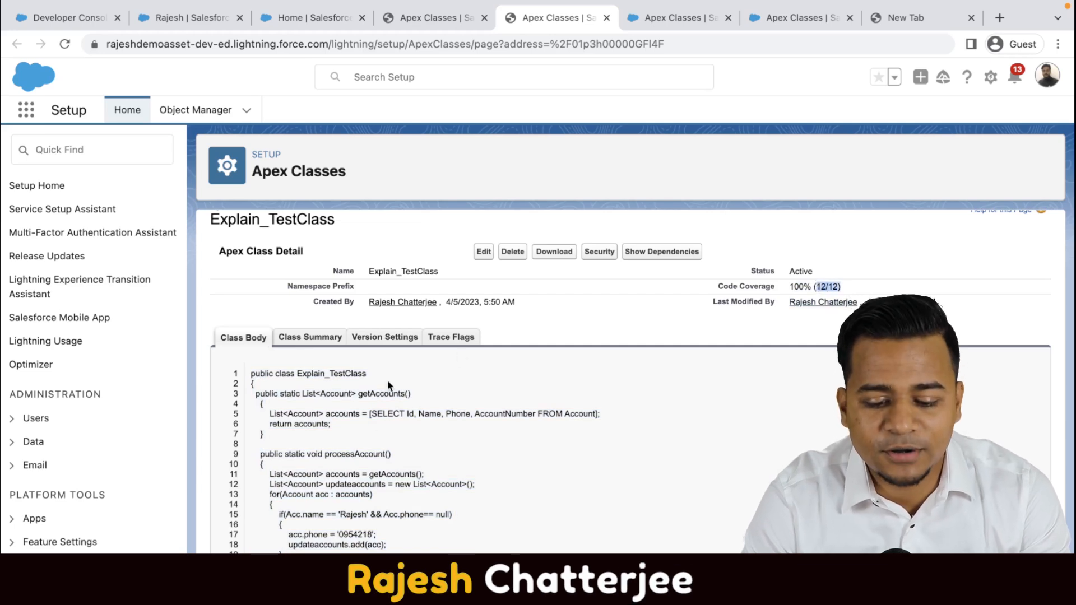
mouse_move(436, 440)
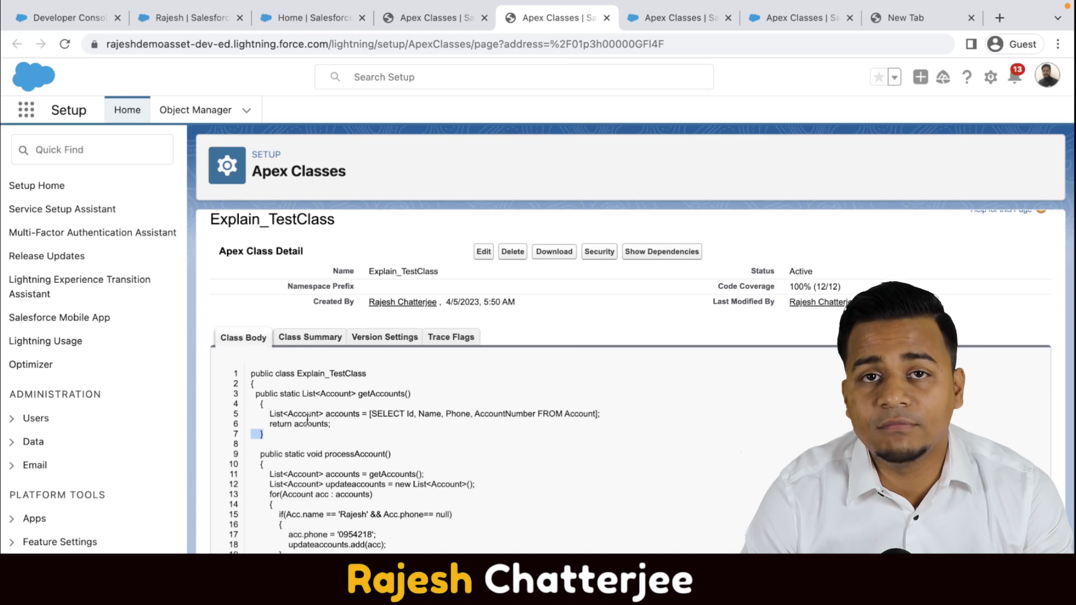
mouse_move(530, 253)
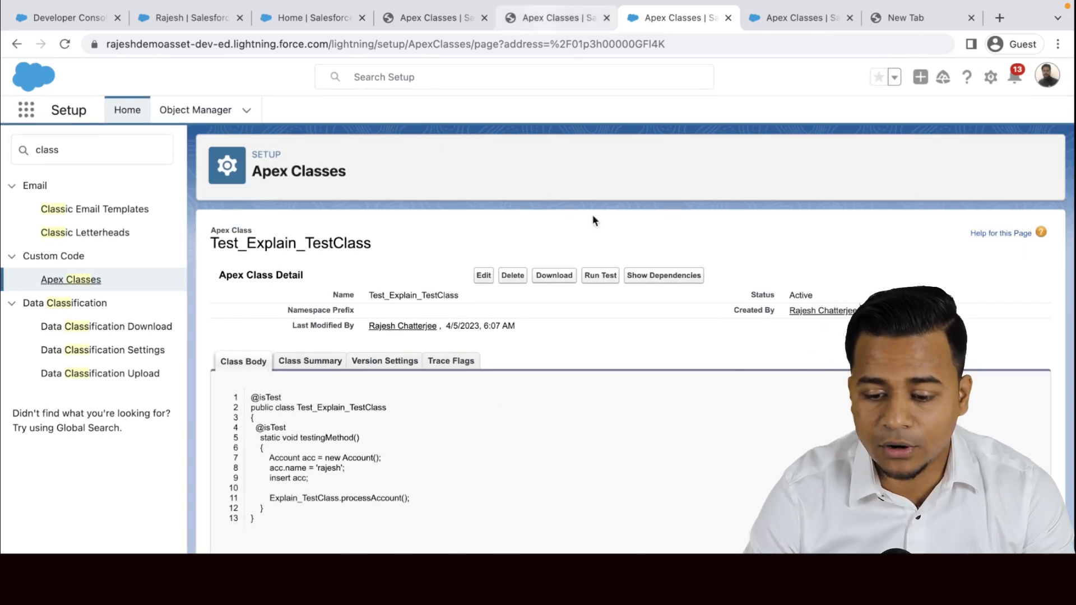
left_click(555, 18)
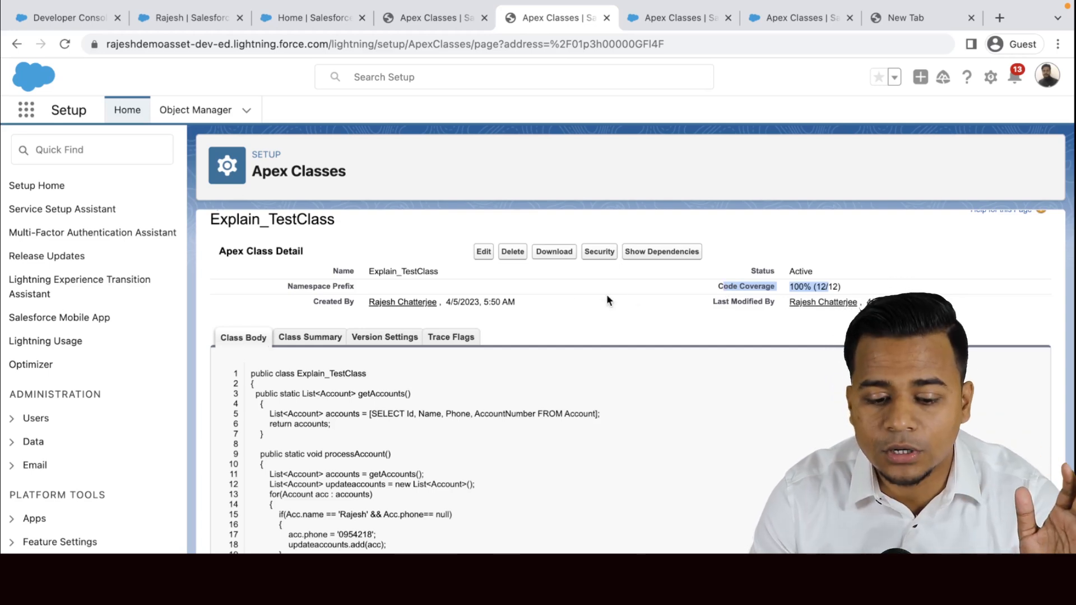
left_click(429, 18)
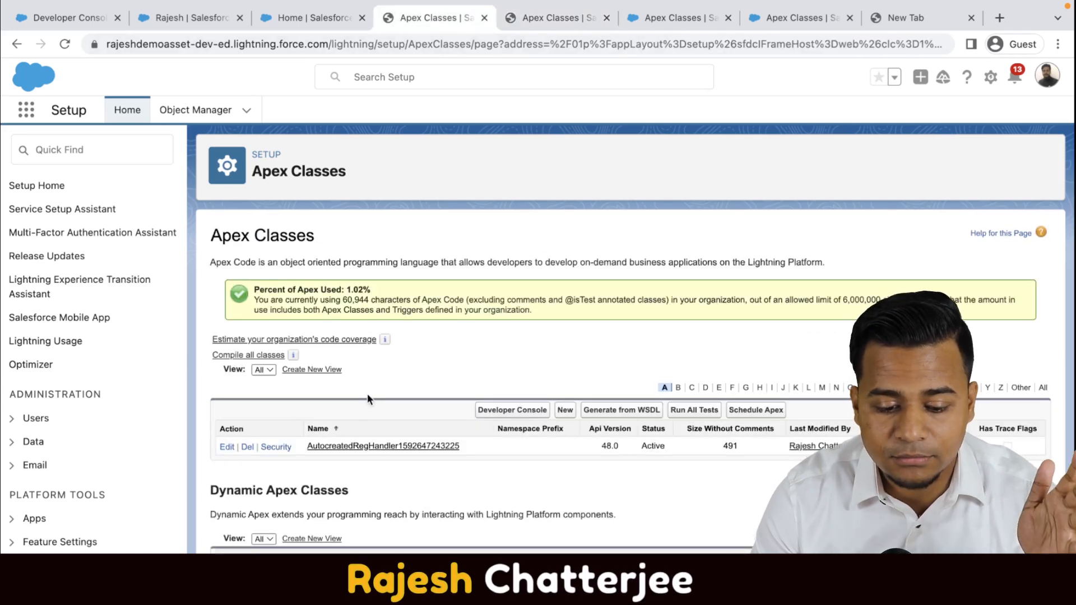
mouse_move(339, 352)
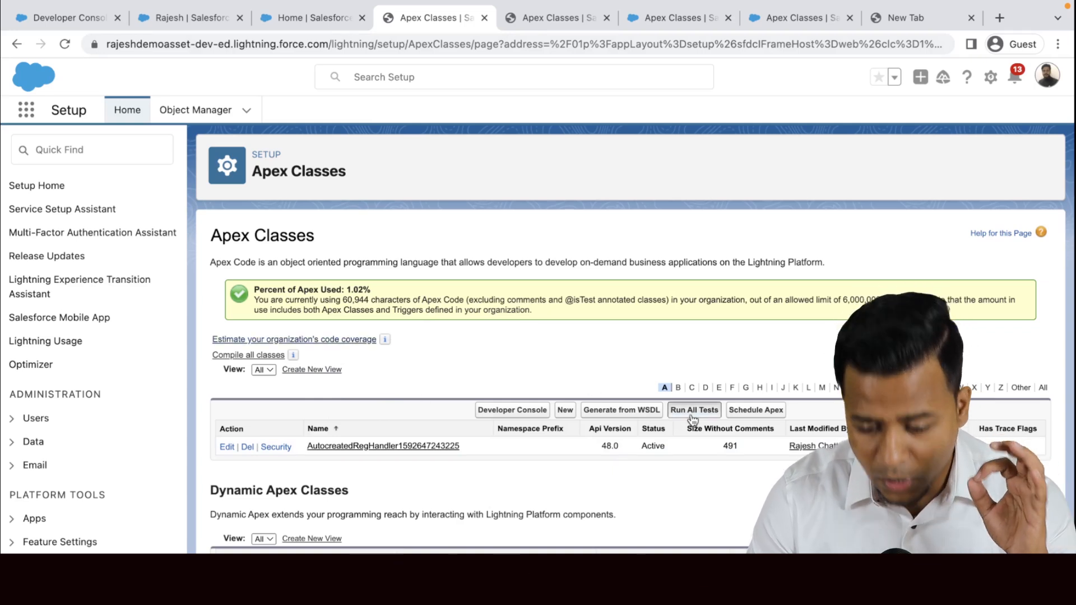
left_click(694, 410)
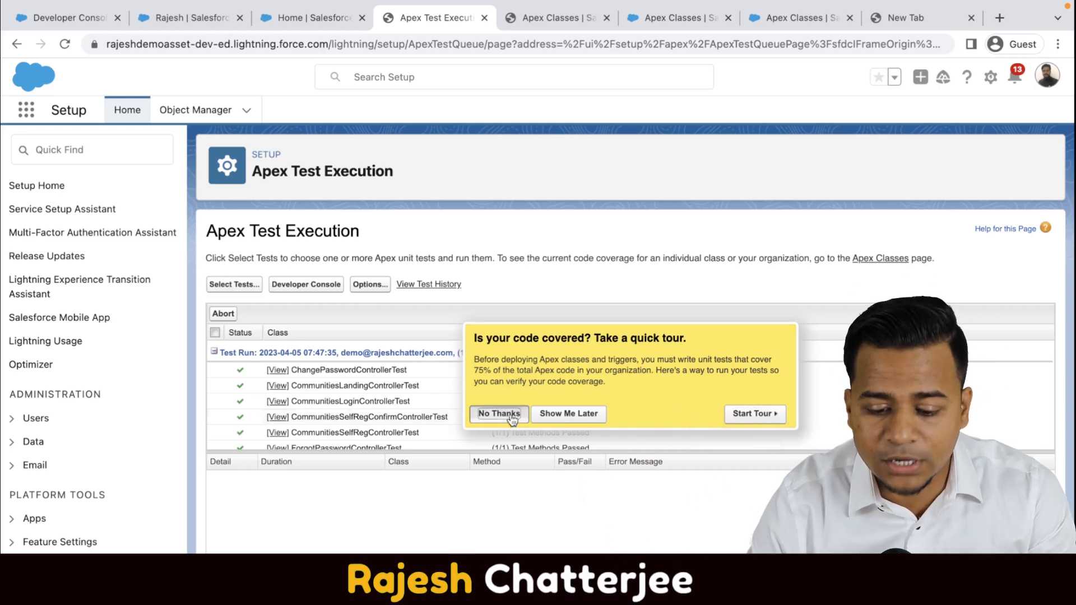
Decline the code coverage tour and scroll the results to the passing Test_Explain_TestClass
left_click(498, 414)
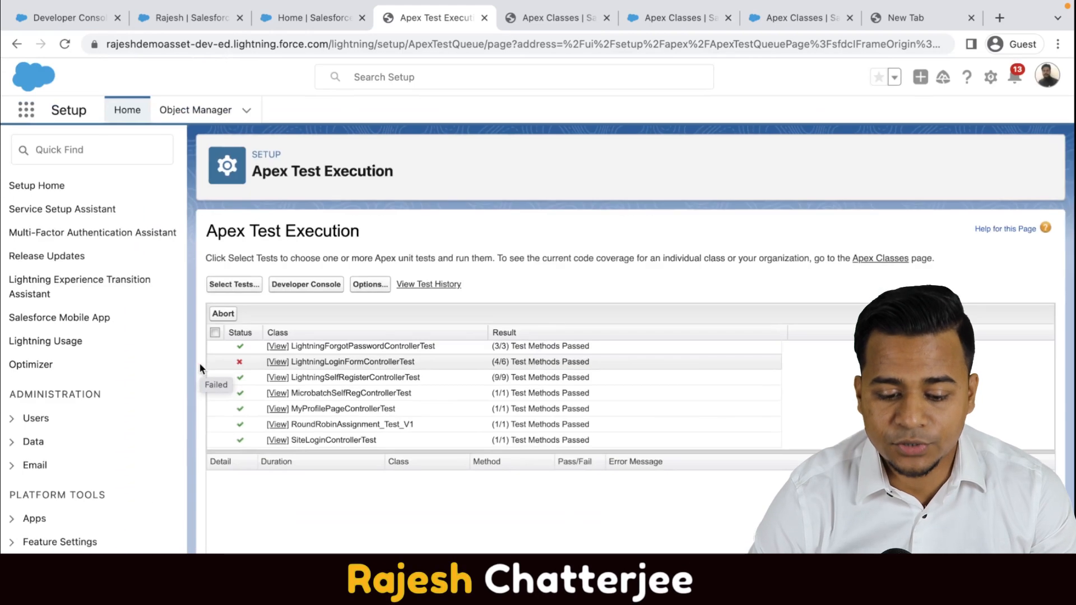
scroll("down", 3)
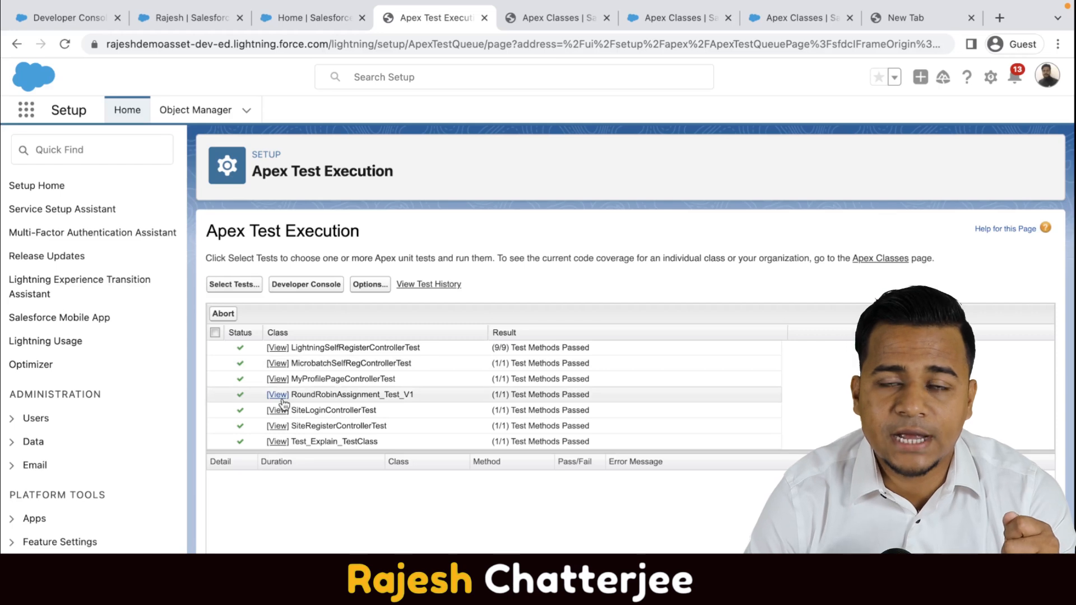
mouse_move(190, 210)
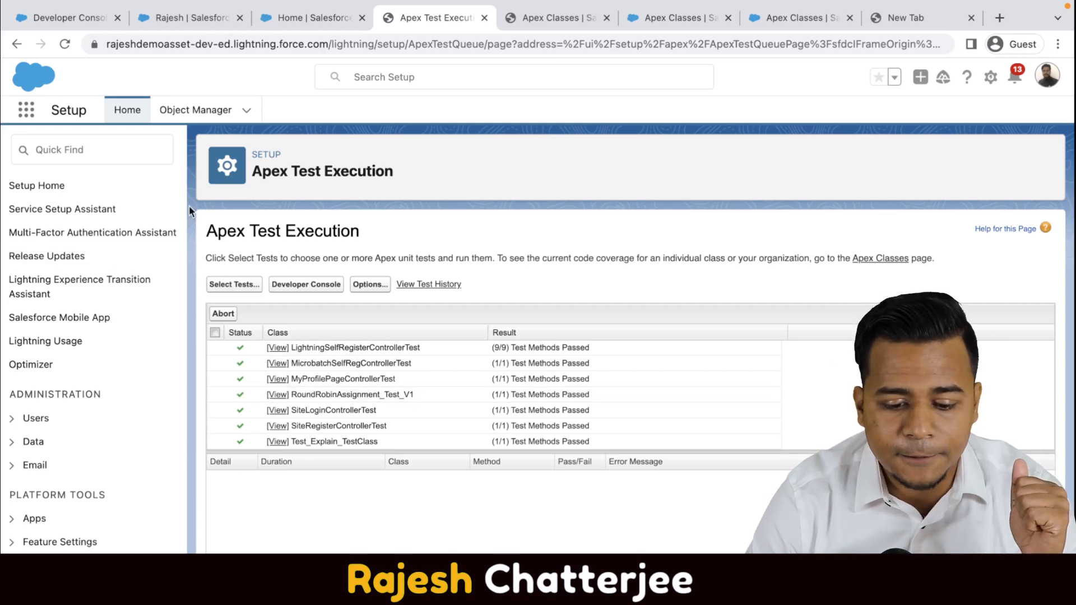
In Developer Console's Tests panel, expand the earliest TestRun showing 0 failures of 1 test
left_click(62, 17)
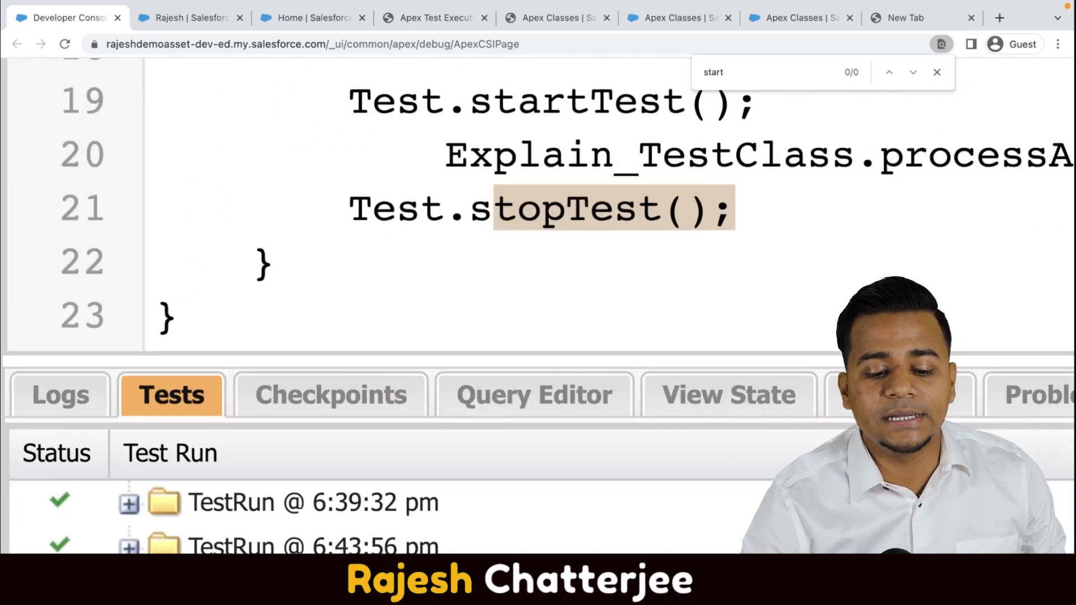
scroll("down", 3)
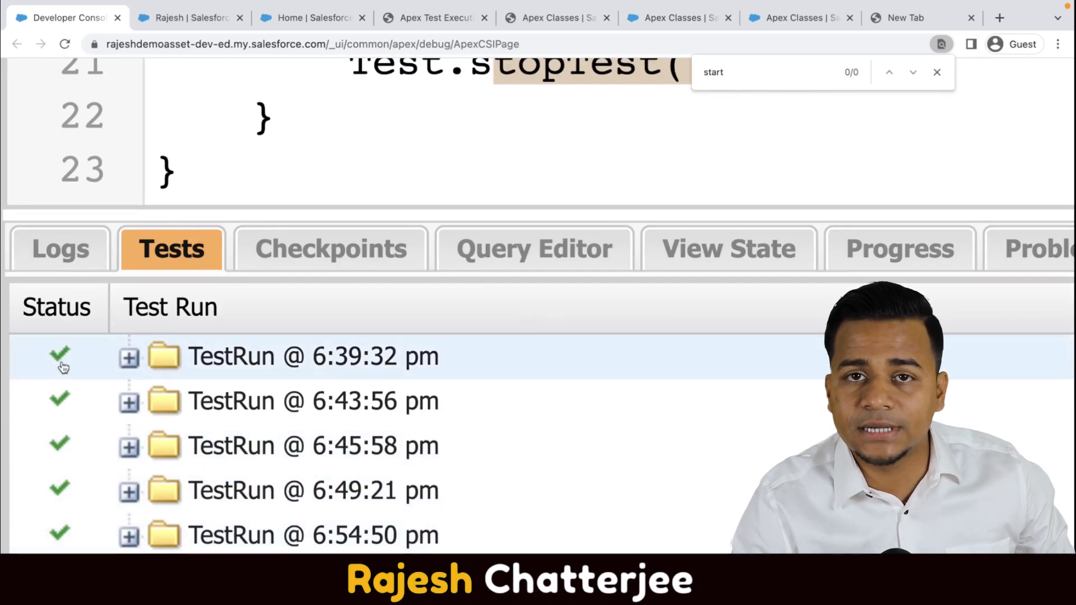
mouse_move(61, 358)
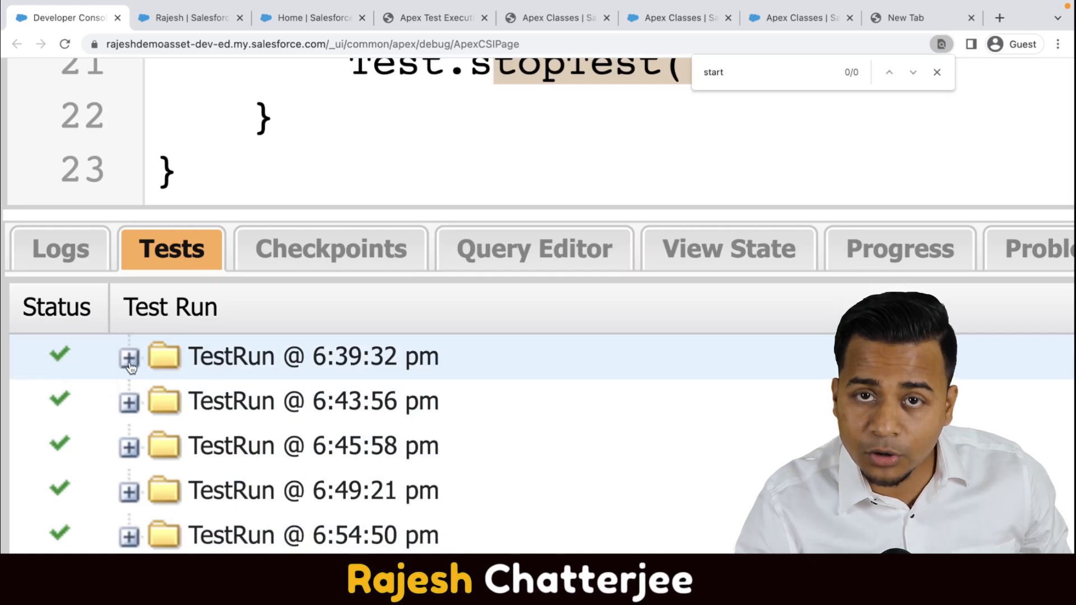
left_click(128, 356)
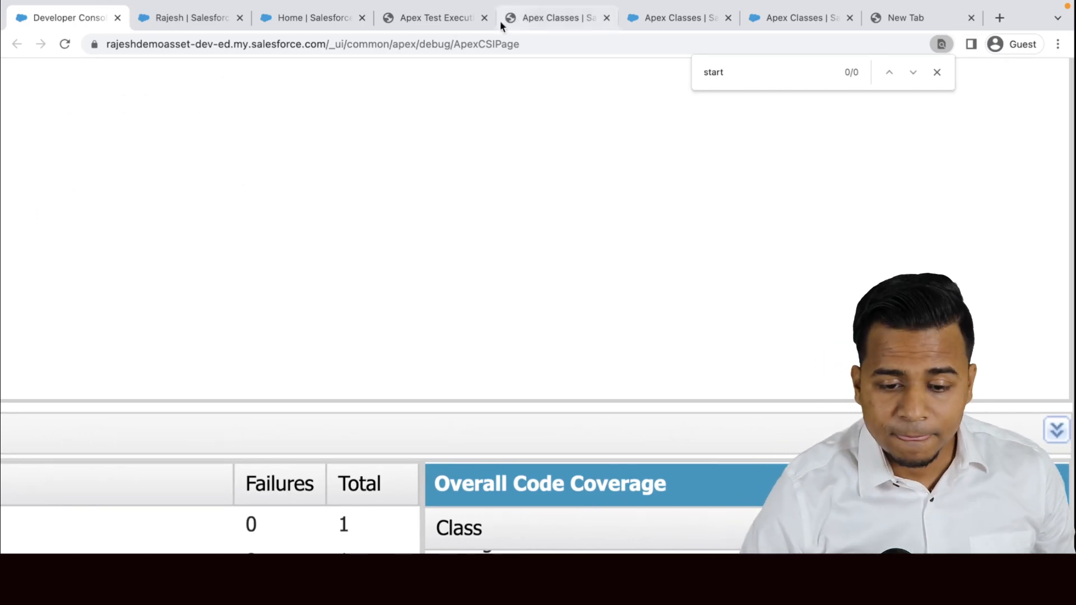
Filter Quick Find by 'class', open Apex Classes, and return to Developer Console
left_click(555, 18)
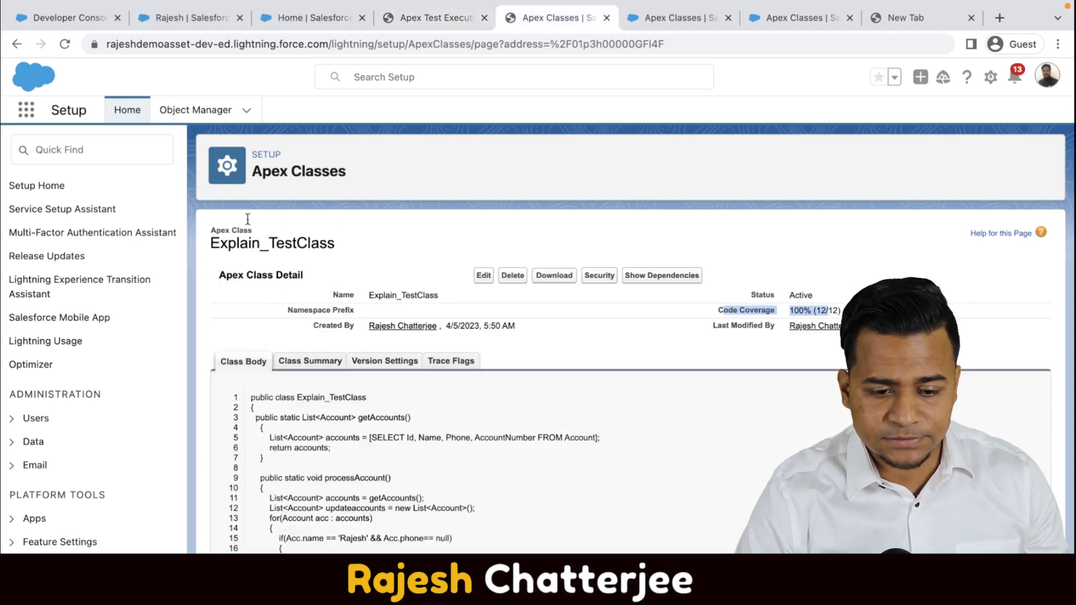
type("cl")
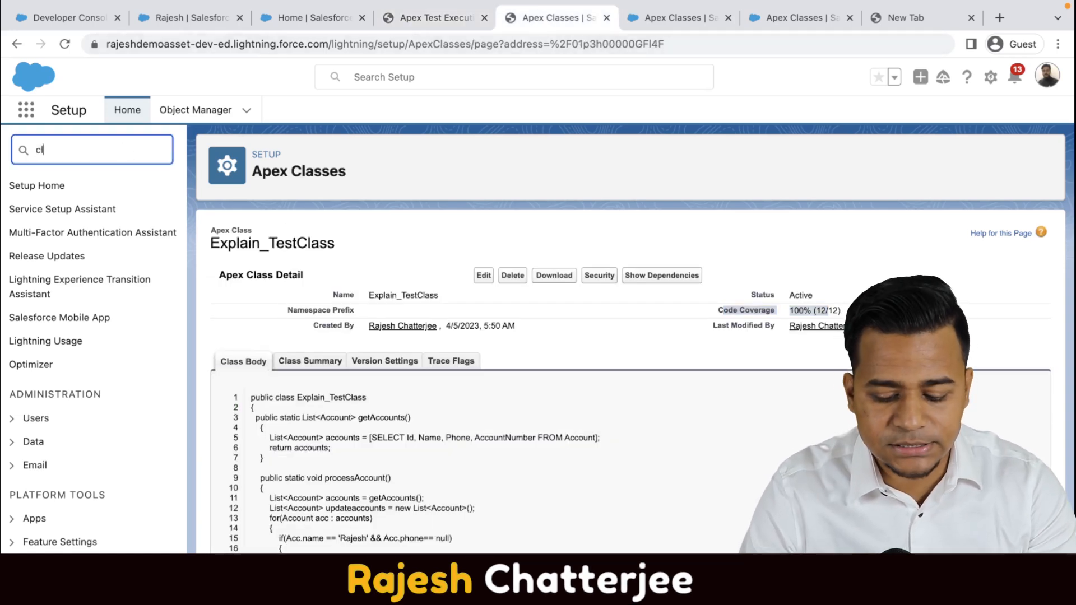
type("laa")
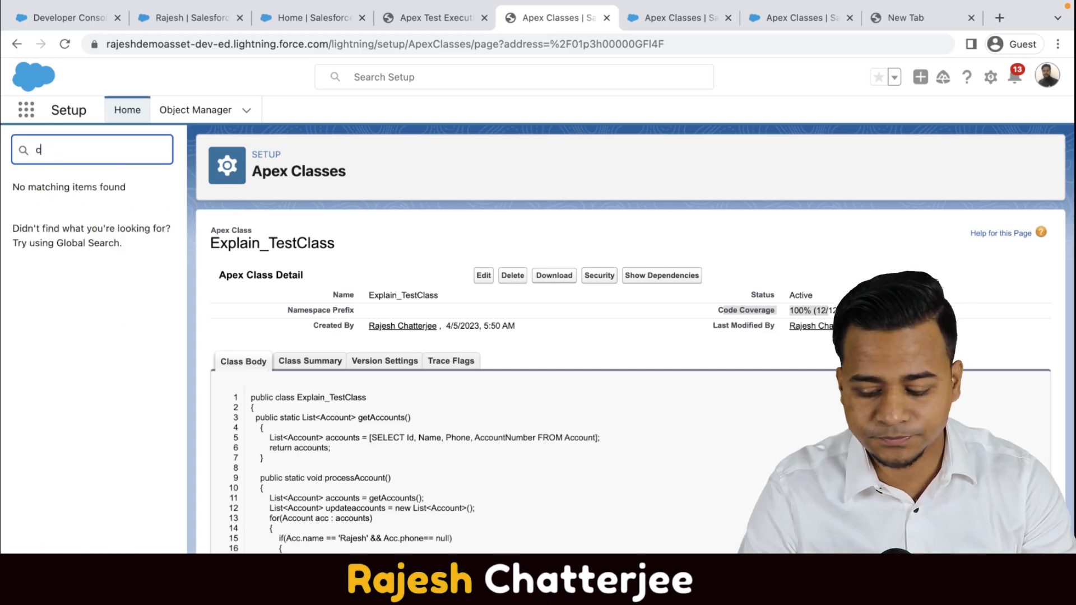
type("class")
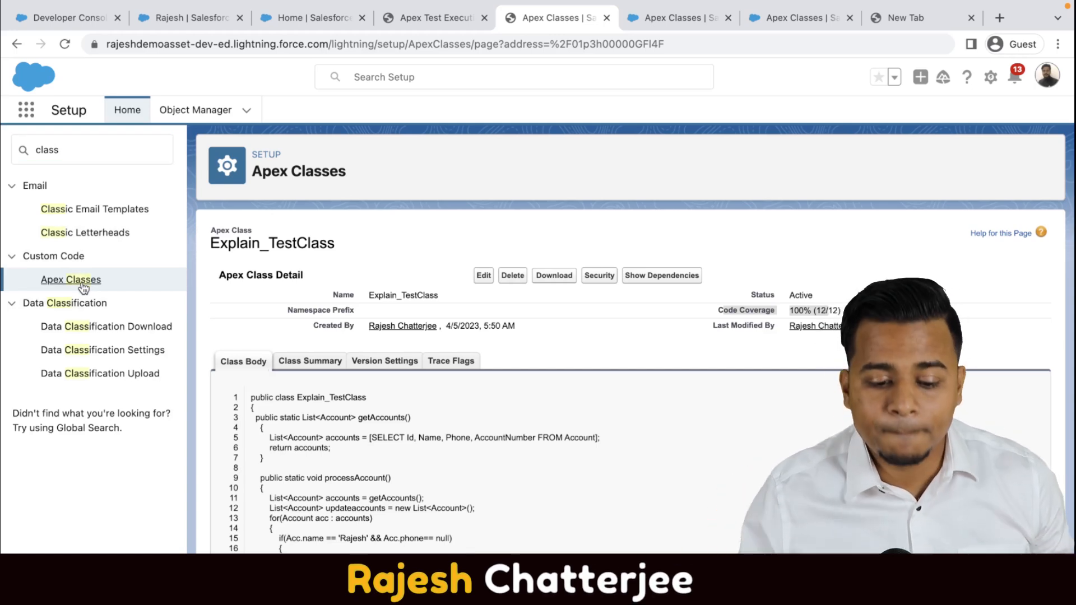
left_click(70, 279)
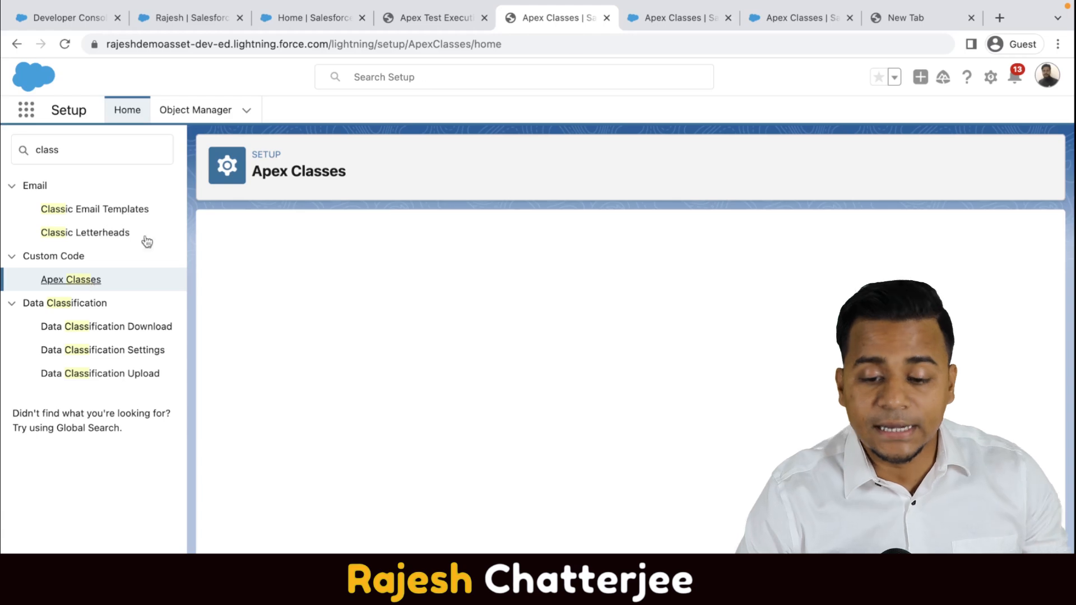
left_click(67, 18)
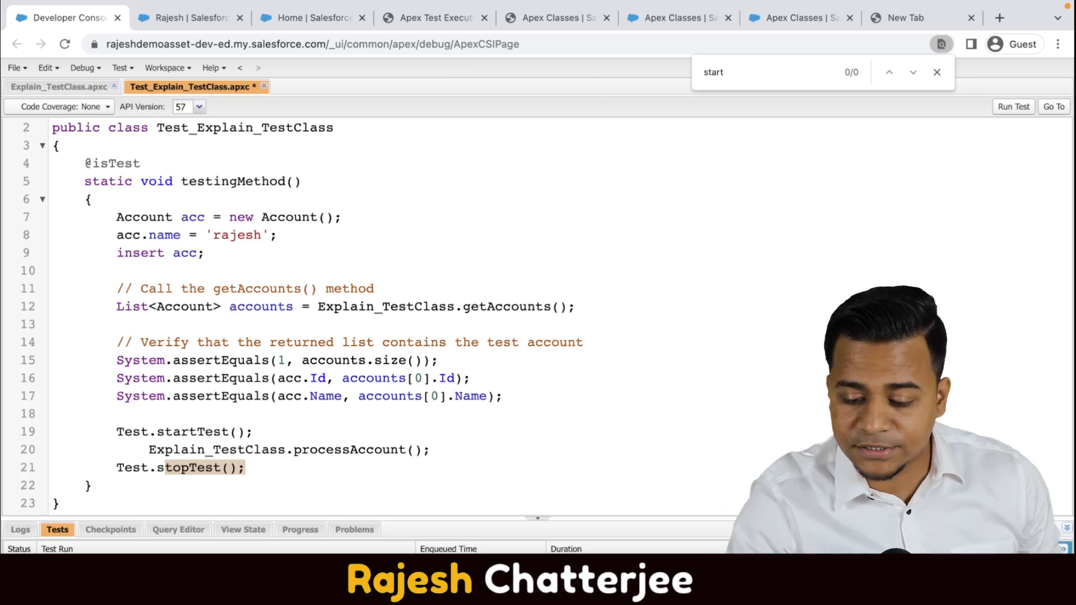
mouse_move(520, 410)
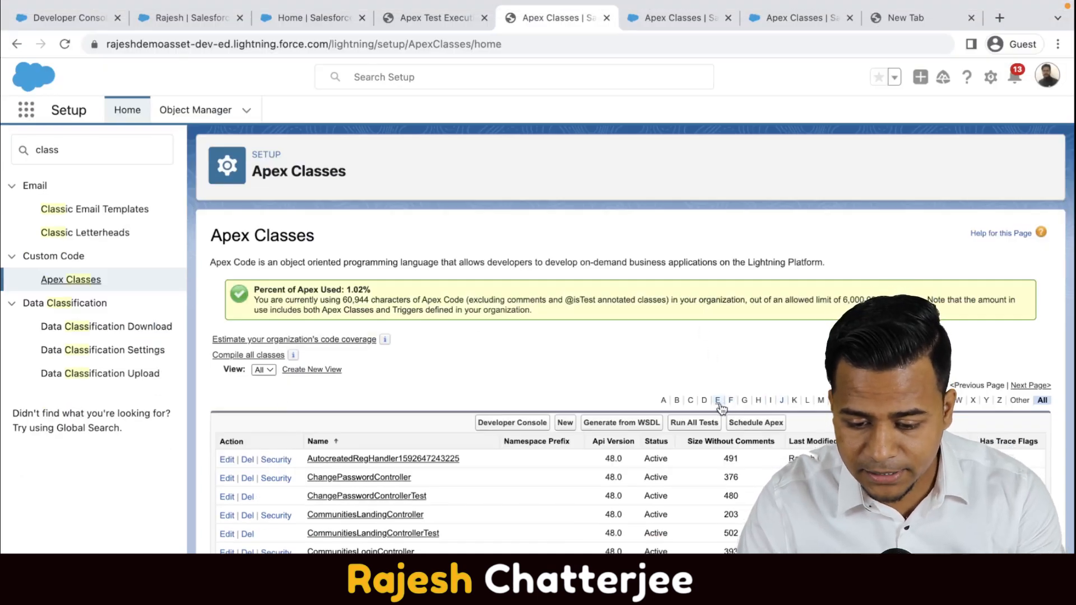
Filter the Apex Classes list by letter E and open Explain_TestClass
left_click(718, 400)
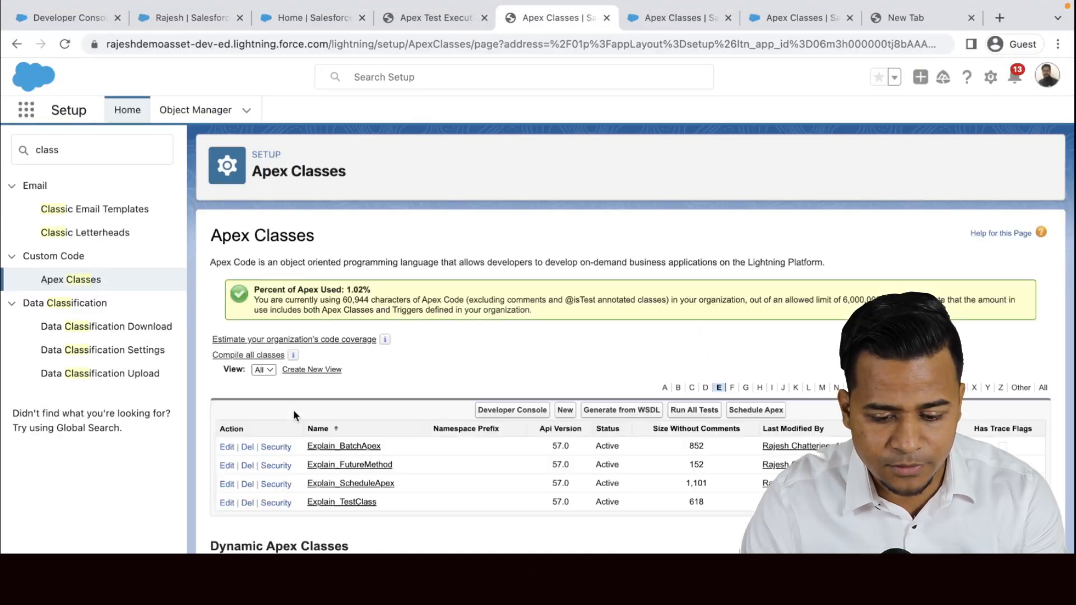
mouse_move(346, 505)
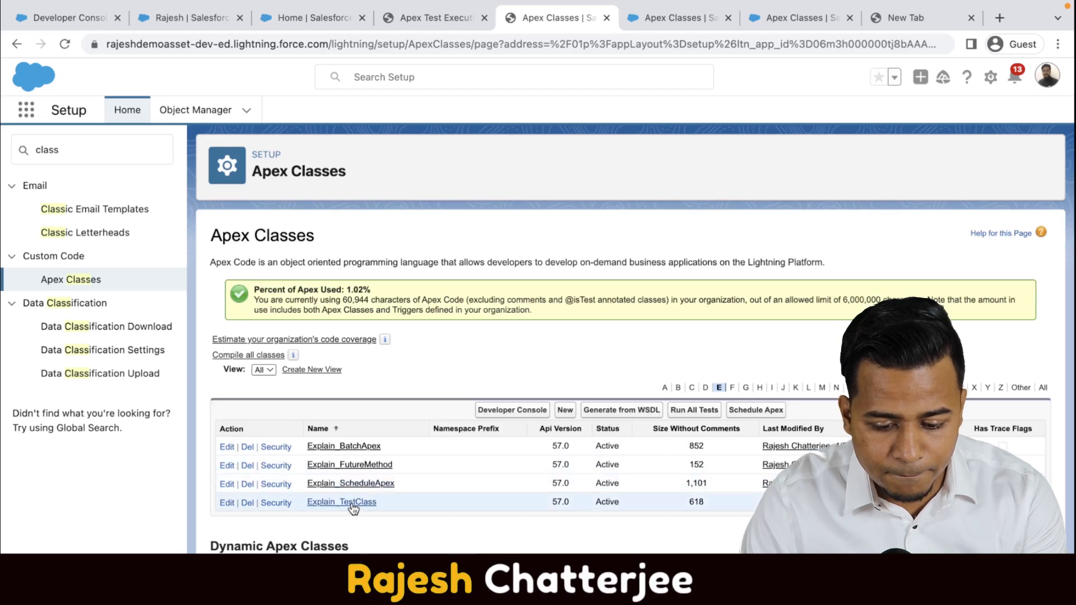
left_click(341, 502)
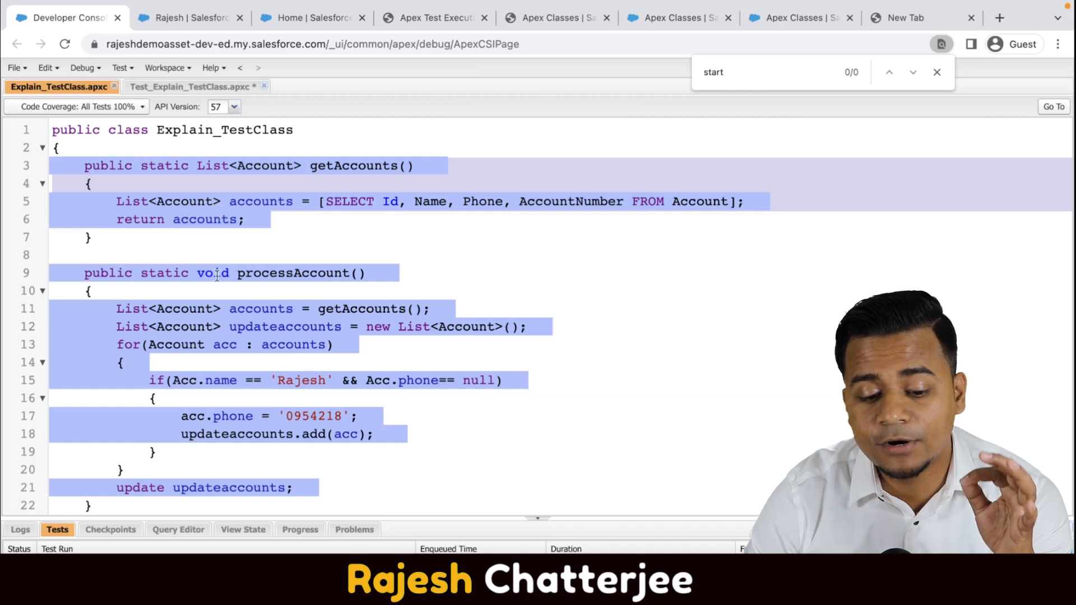
Scroll through Explain_TestClass's covered code, then go back to the Test_Explain_TestClass.apxc tab
scroll("down", 3)
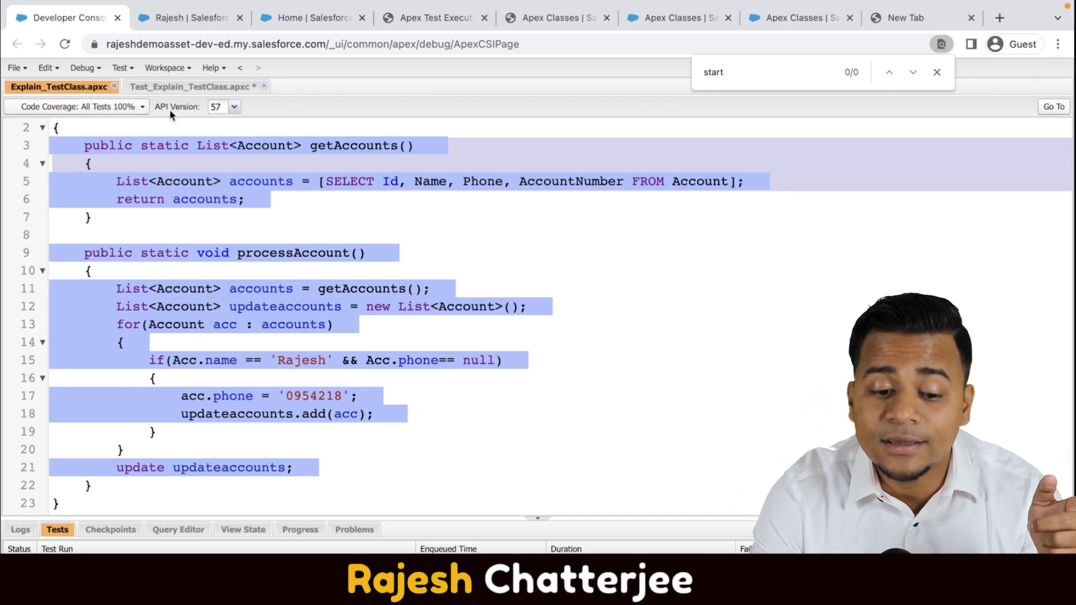
left_click(190, 87)
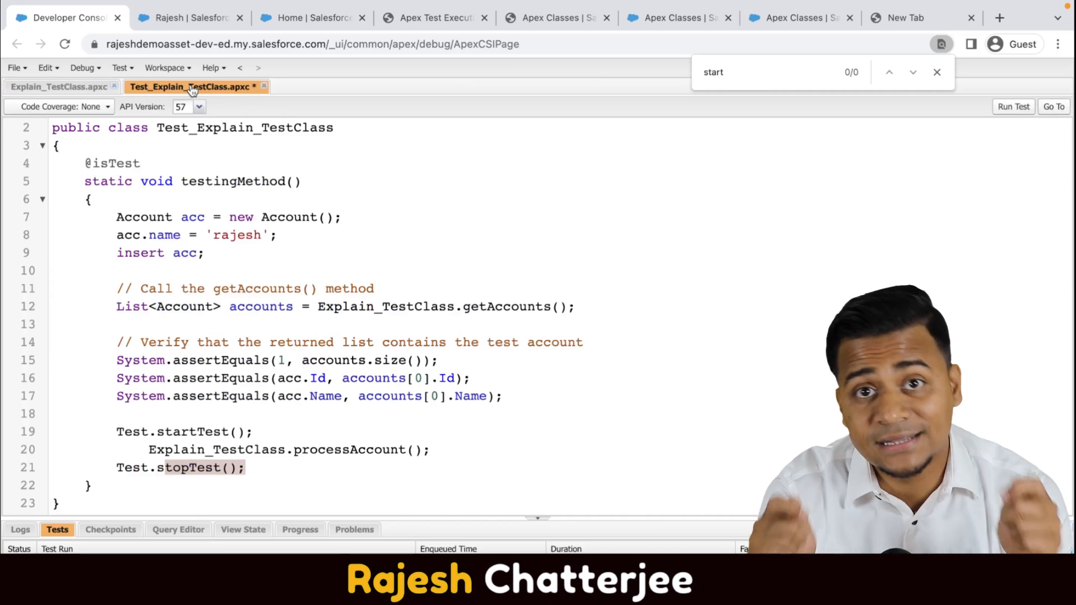